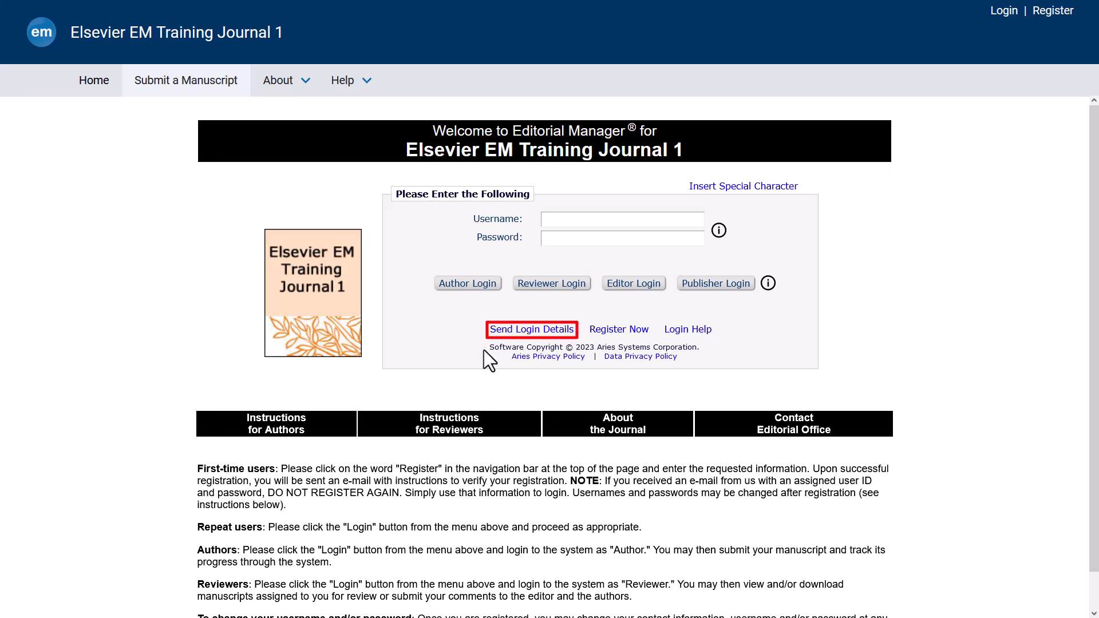
- Start the password reset from the login page via the Send Login Details link
{"action": "left_click", "coordinate": [532, 328]}
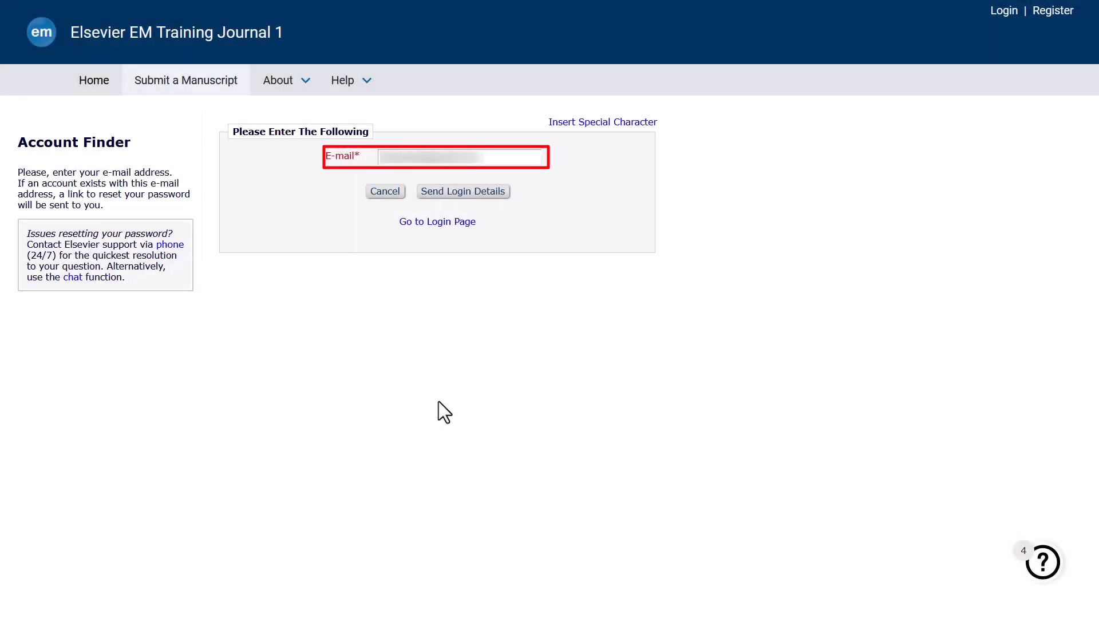
- Request login details for the entered e-mail; the site reports the address not found
{"action": "left_click", "coordinate": [463, 191]}
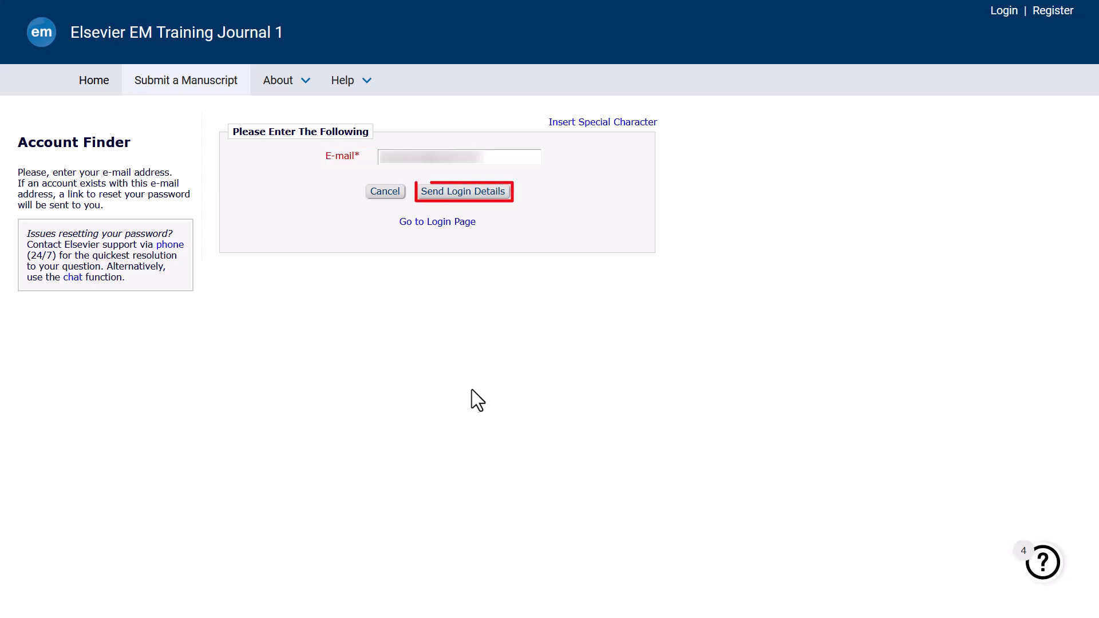
{"action": "mouse_move", "coordinate": [462, 191]}
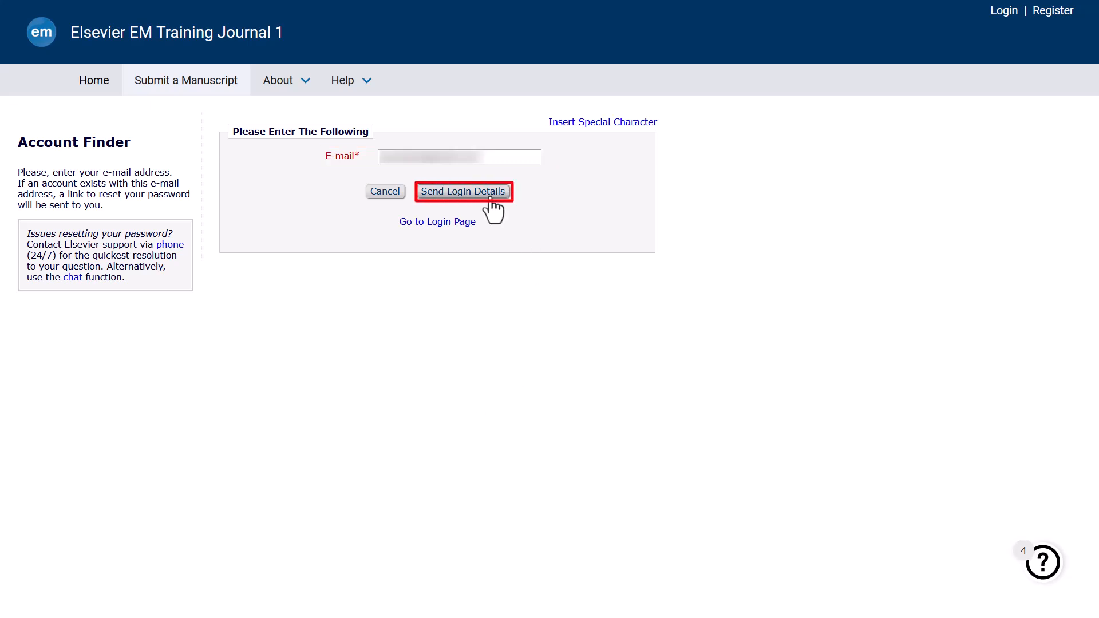
{"action": "left_click", "coordinate": [463, 192]}
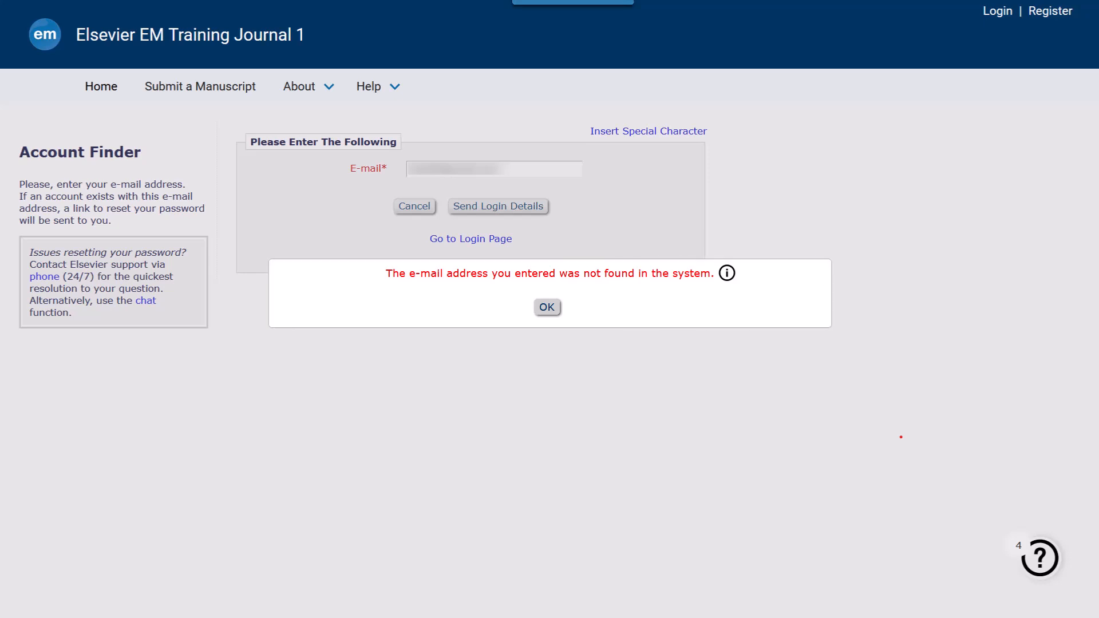
{"action": "left_click", "coordinate": [548, 307]}
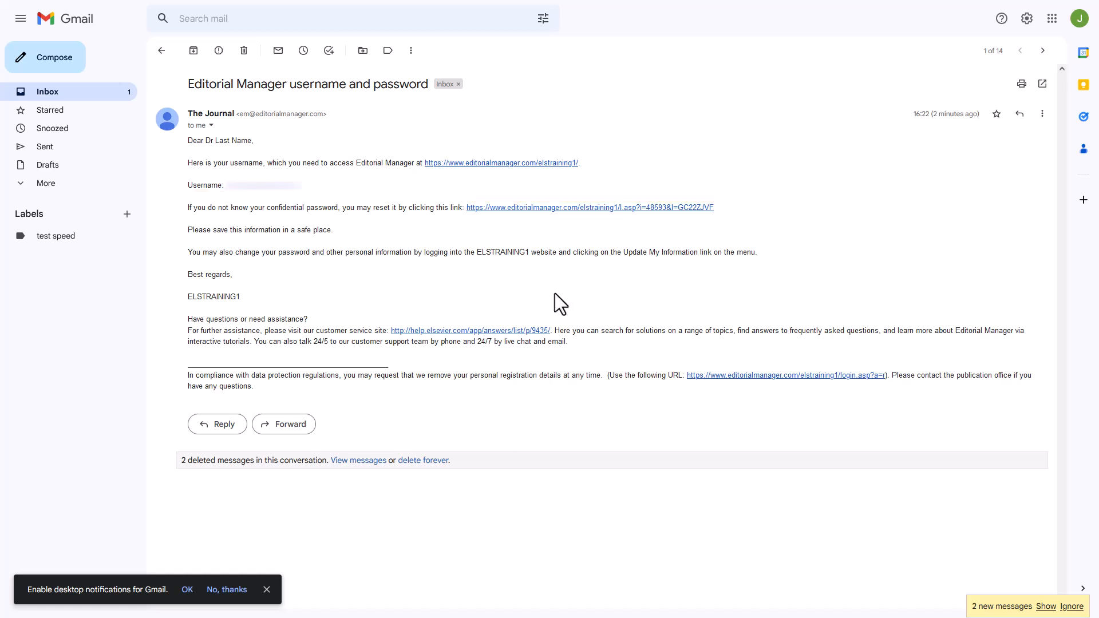
{"action": "mouse_move", "coordinate": [581, 218]}
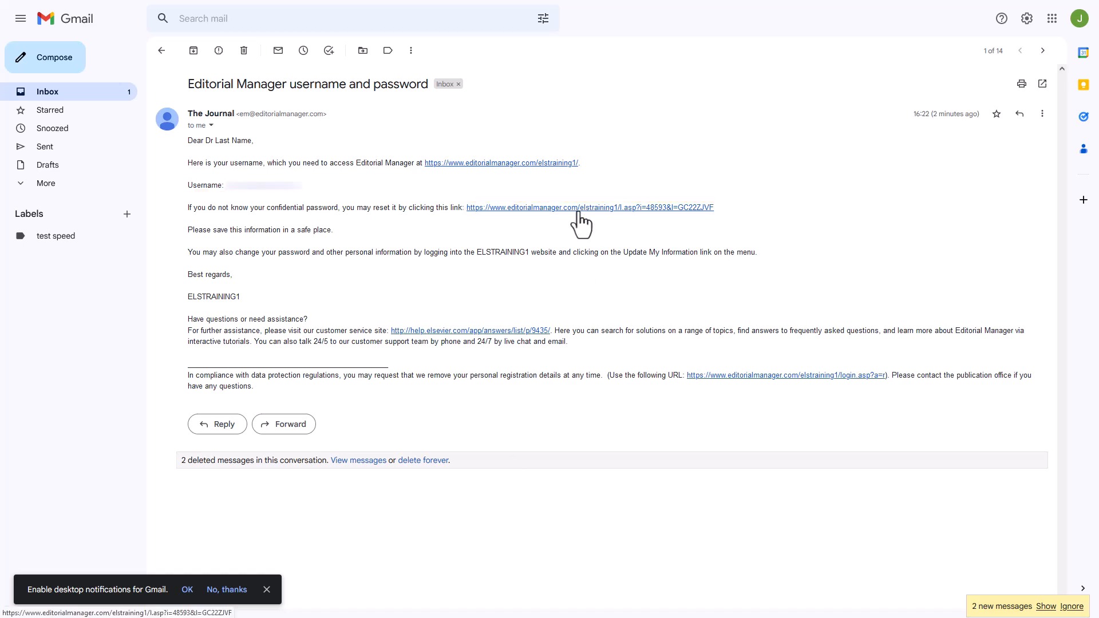
- Follow the reset link in the 'Editorial Manager username and password' e-mail
{"action": "left_click", "coordinate": [589, 208]}
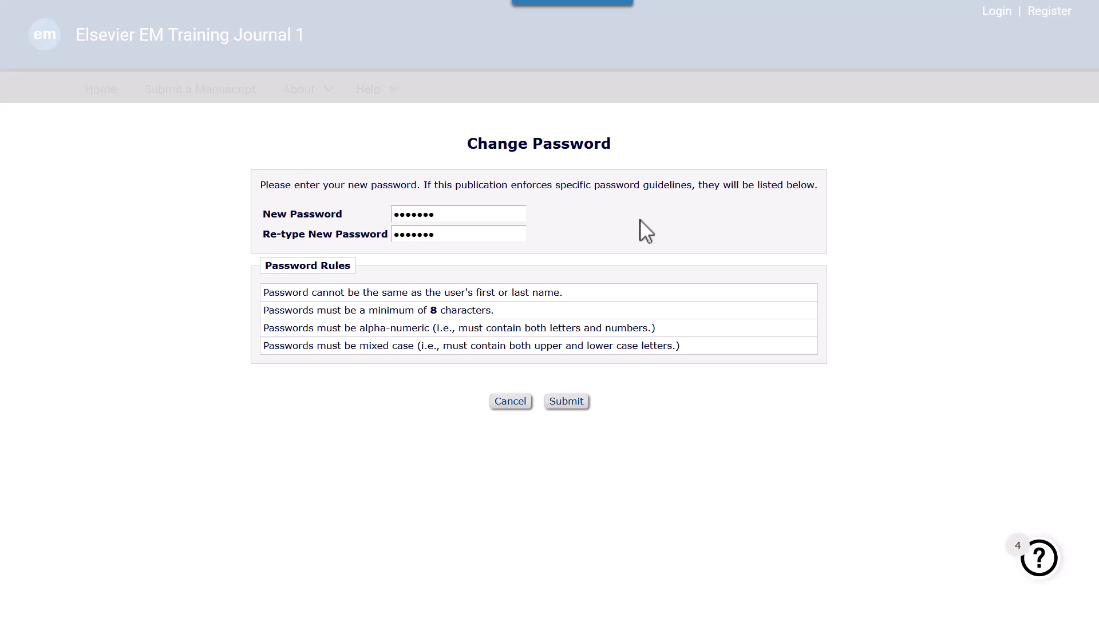
{"action": "mouse_move", "coordinate": [653, 237]}
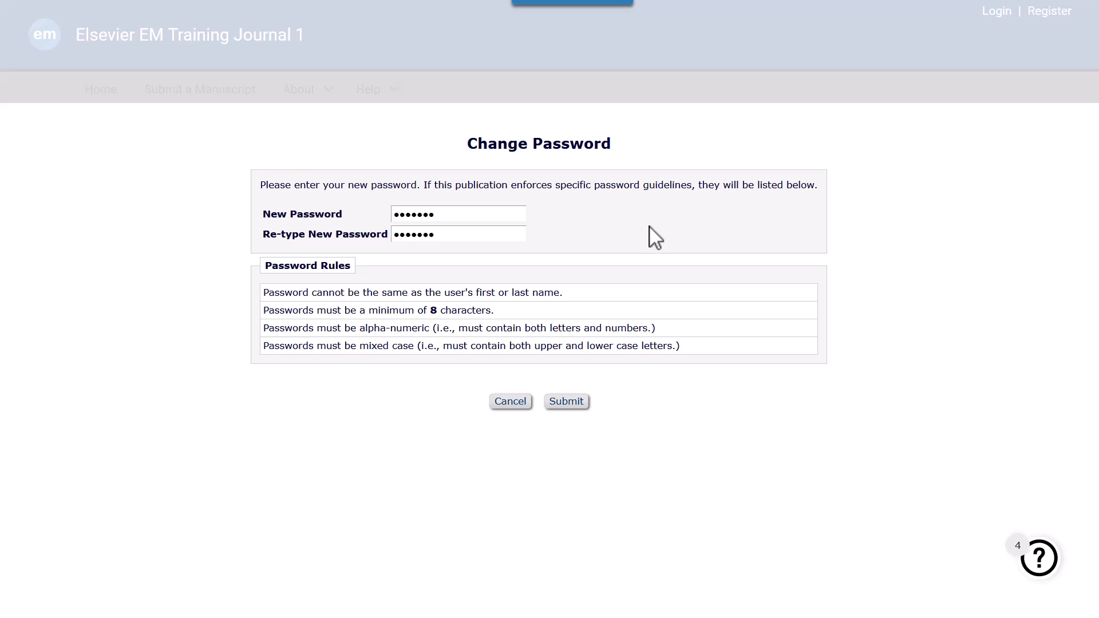
{"action": "mouse_move", "coordinate": [737, 254]}
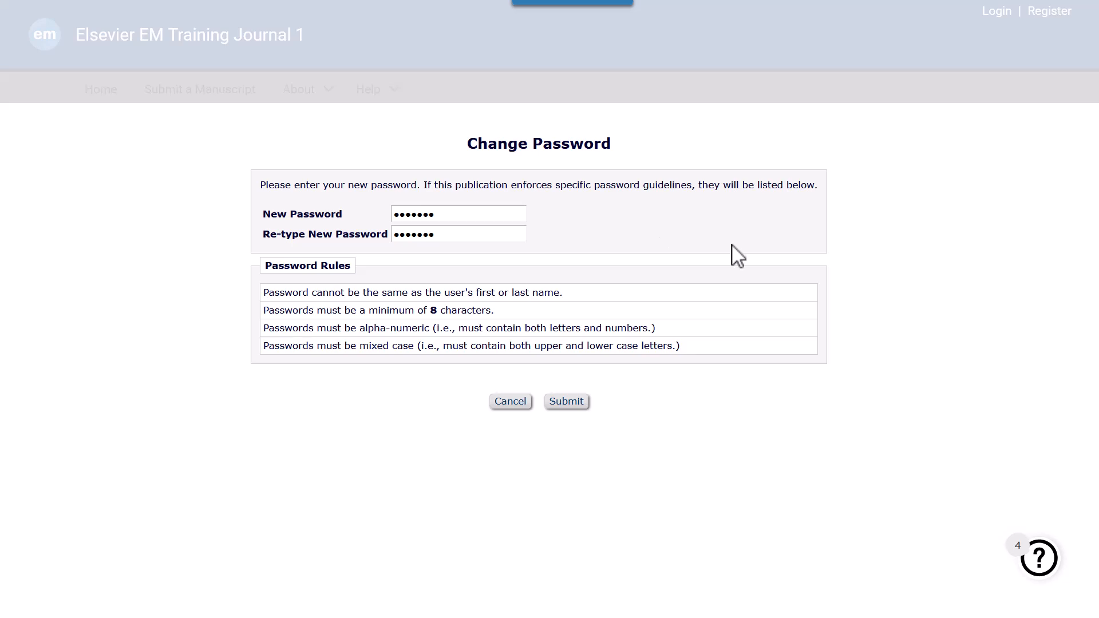
- Submit the new password and land on the Author Main Menu logged in
{"action": "left_click", "coordinate": [566, 401]}
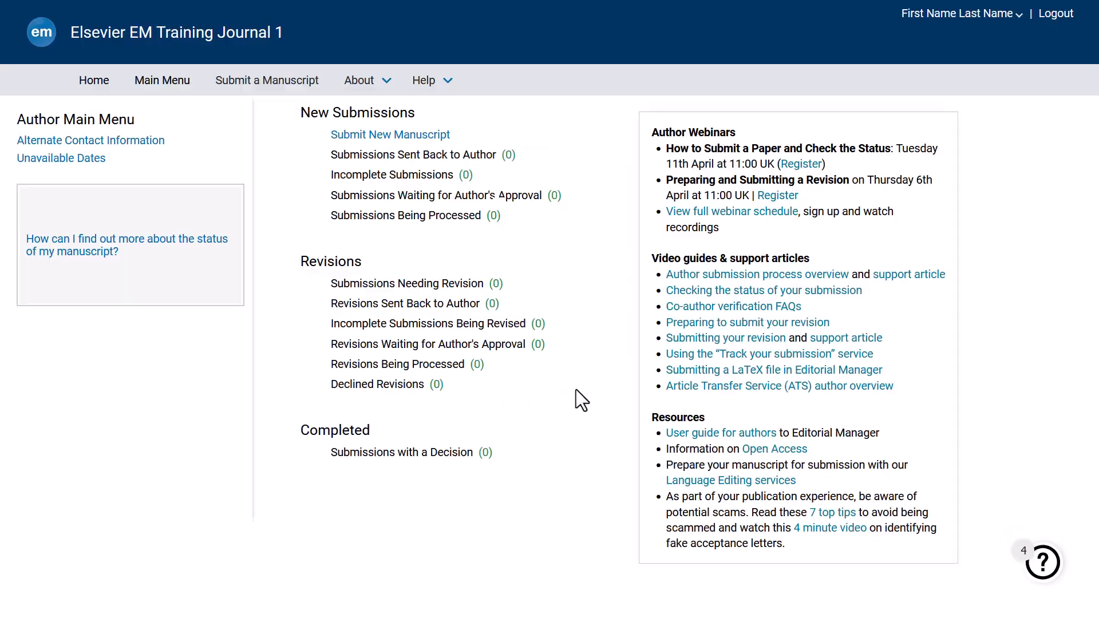